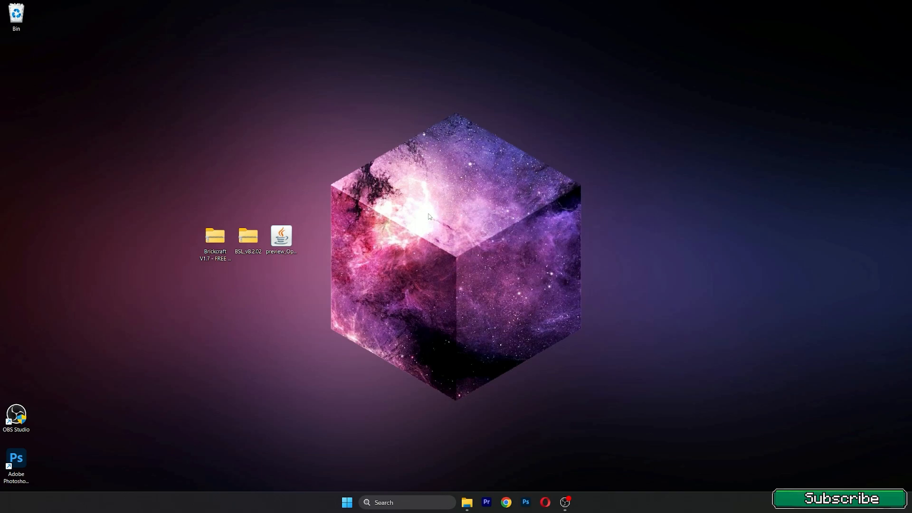
{"action": "mouse_move", "coordinate": [597, 235]}
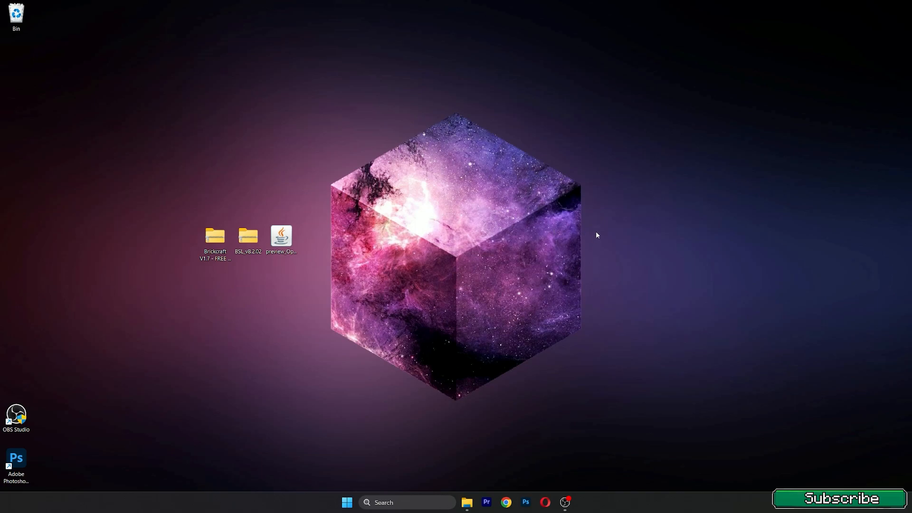
{"action": "mouse_move", "coordinate": [266, 201]}
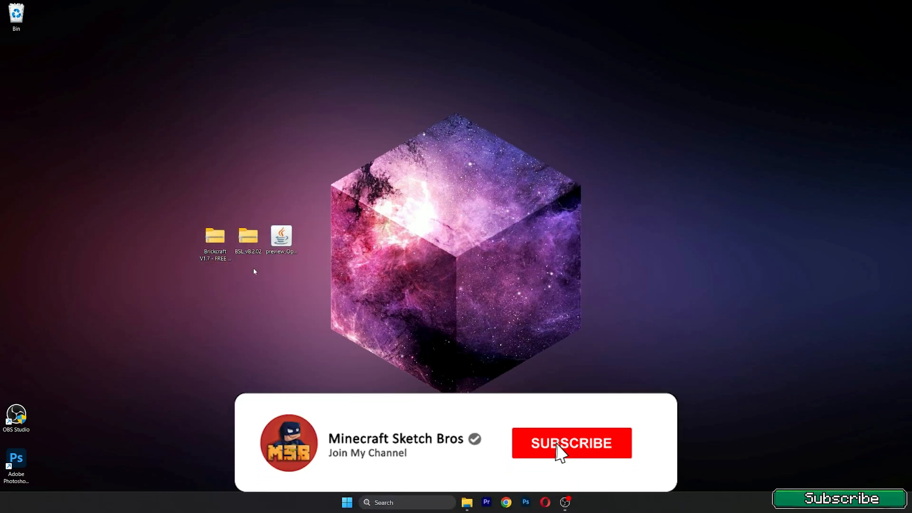
- Search %appdata% from the taskbar to reach the AppData Roaming folder
{"action": "left_click", "coordinate": [571, 443]}
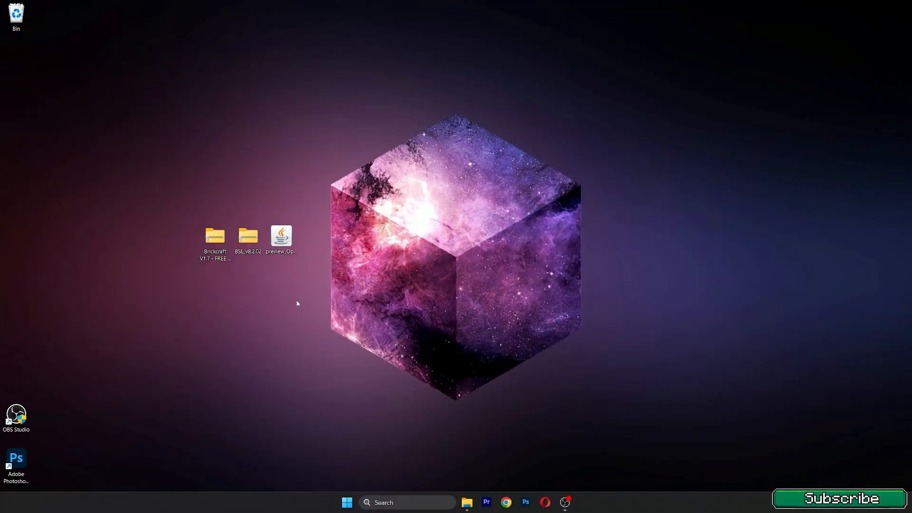
{"action": "mouse_move", "coordinate": [340, 309]}
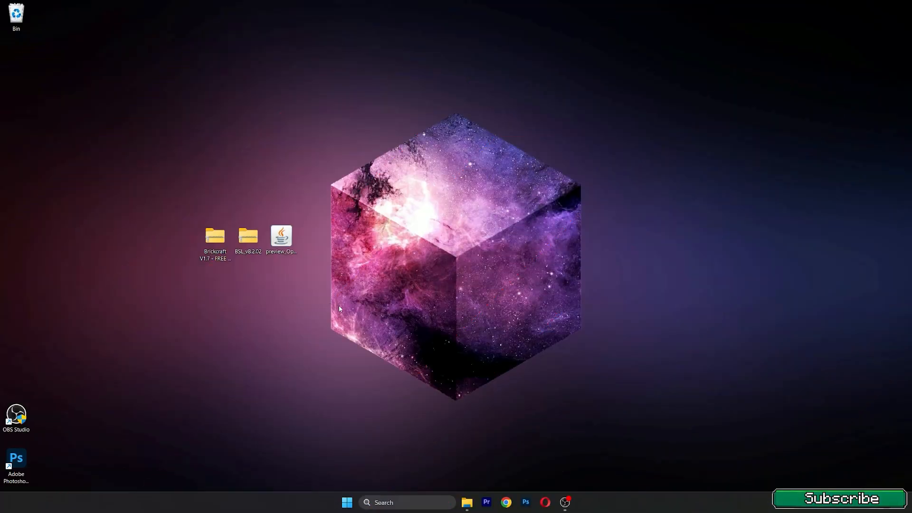
{"action": "mouse_move", "coordinate": [182, 213]}
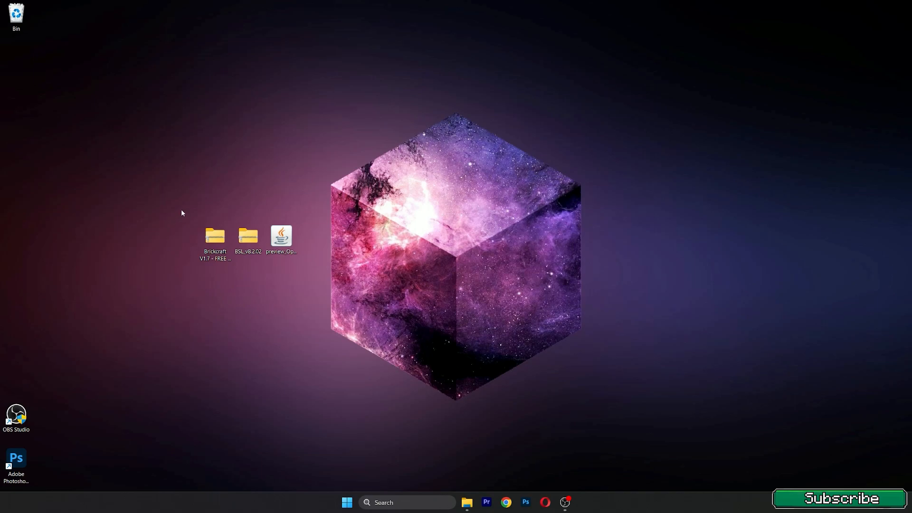
{"action": "mouse_move", "coordinate": [246, 235]}
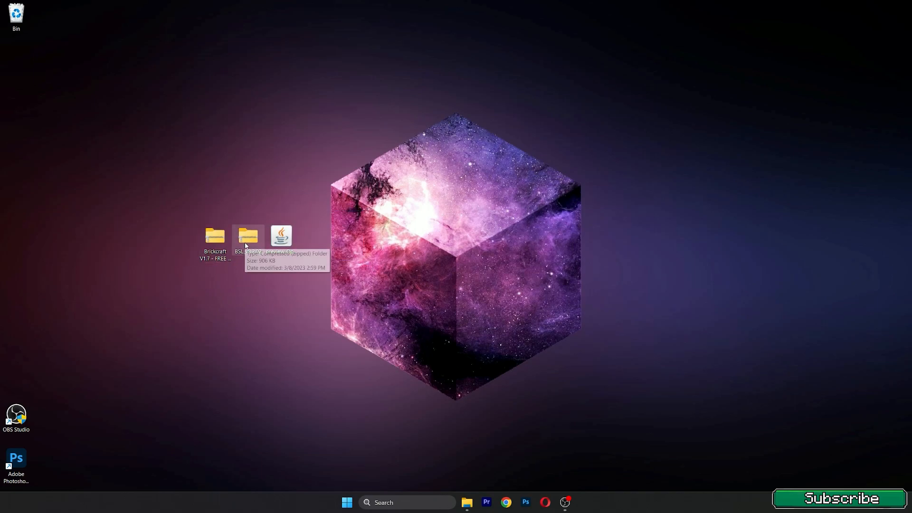
{"action": "mouse_move", "coordinate": [196, 290]}
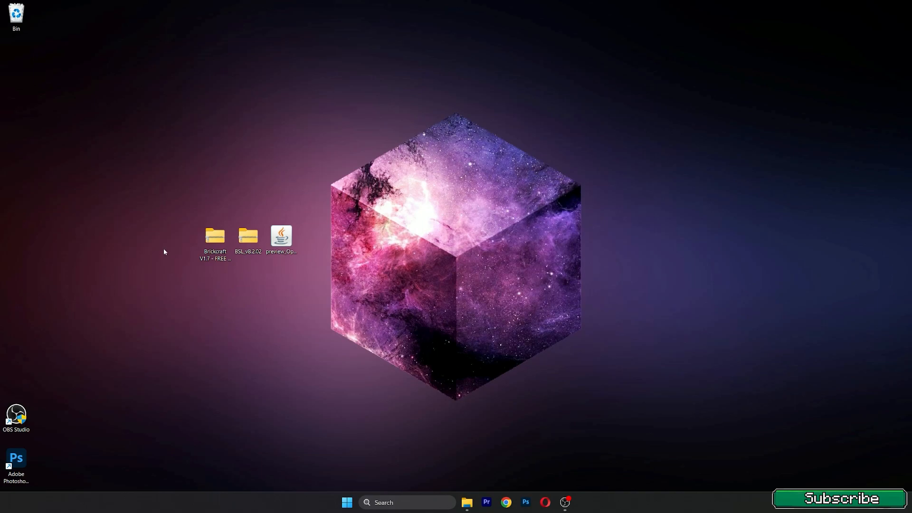
{"action": "mouse_move", "coordinate": [307, 283]}
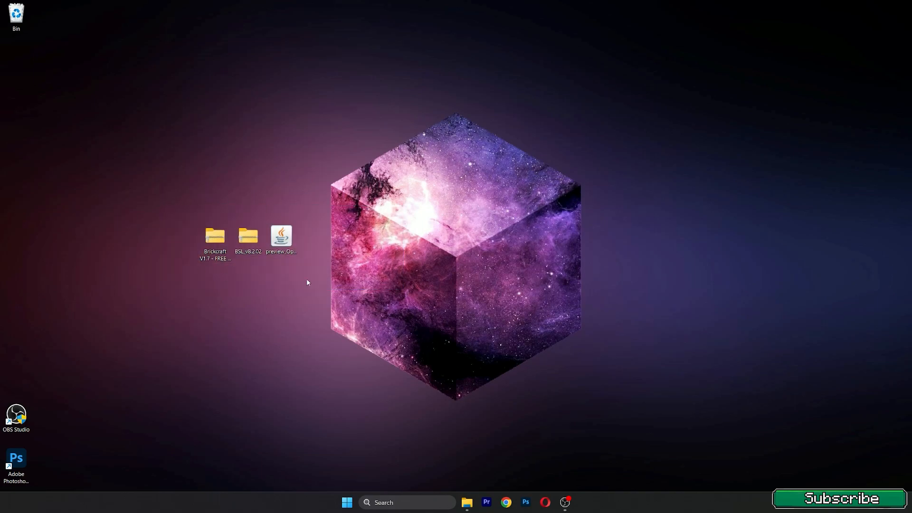
{"action": "mouse_move", "coordinate": [312, 307]}
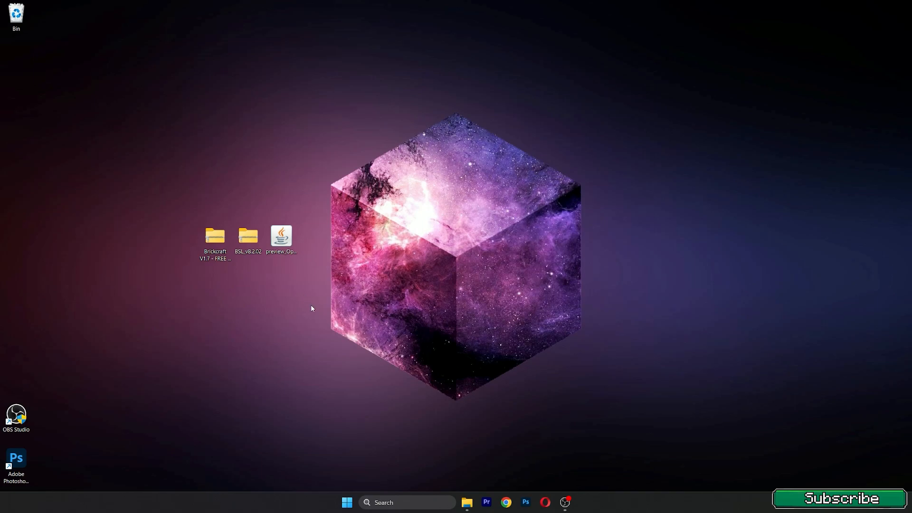
{"action": "left_click", "coordinate": [407, 502]}
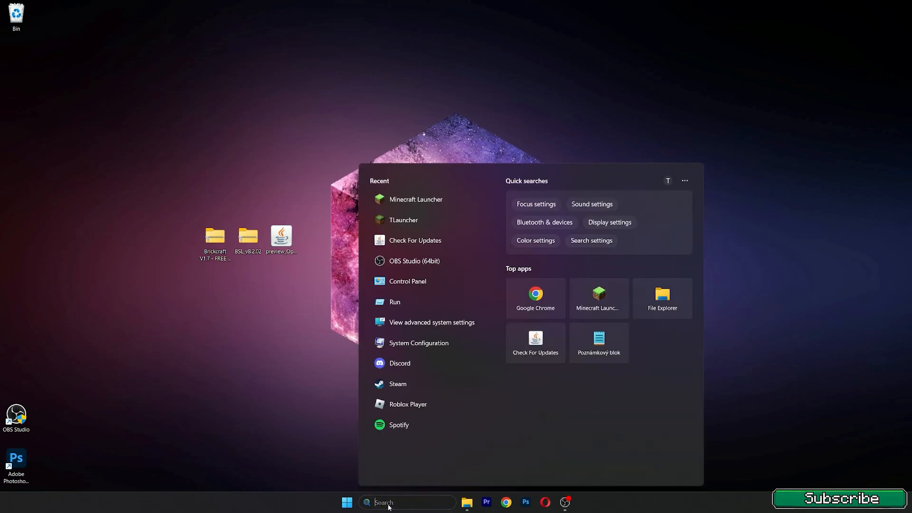
{"action": "type", "text": "%appdata%"}
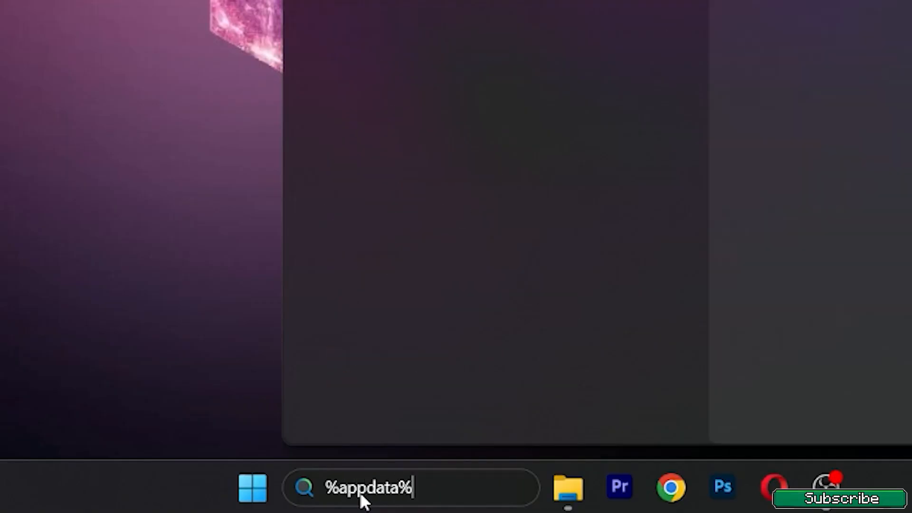
{"action": "key", "text": "Enter"}
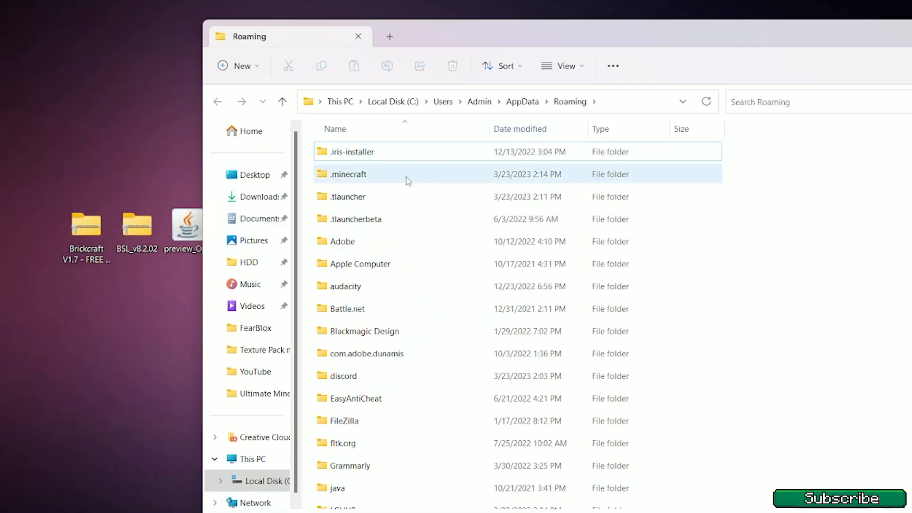
- Inside .minecraft, place the BSL zip in shaderpacks and the Brickcraft zip in resourcepacks
{"action": "double_click", "coordinate": [348, 173]}
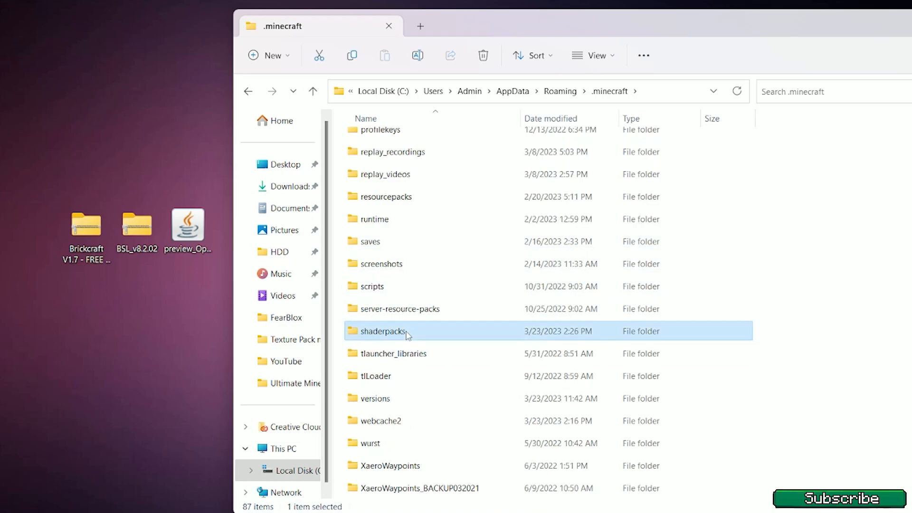
{"action": "double_click", "coordinate": [379, 331]}
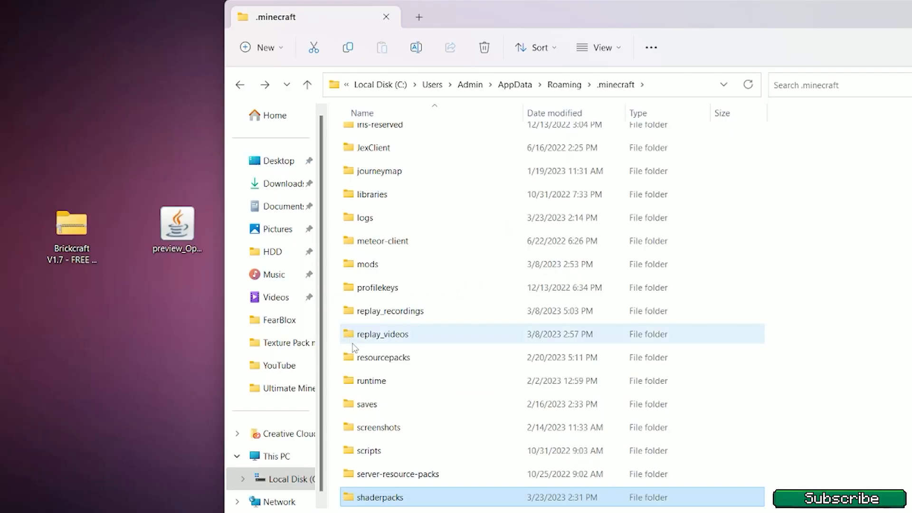
{"action": "left_click", "coordinate": [384, 357]}
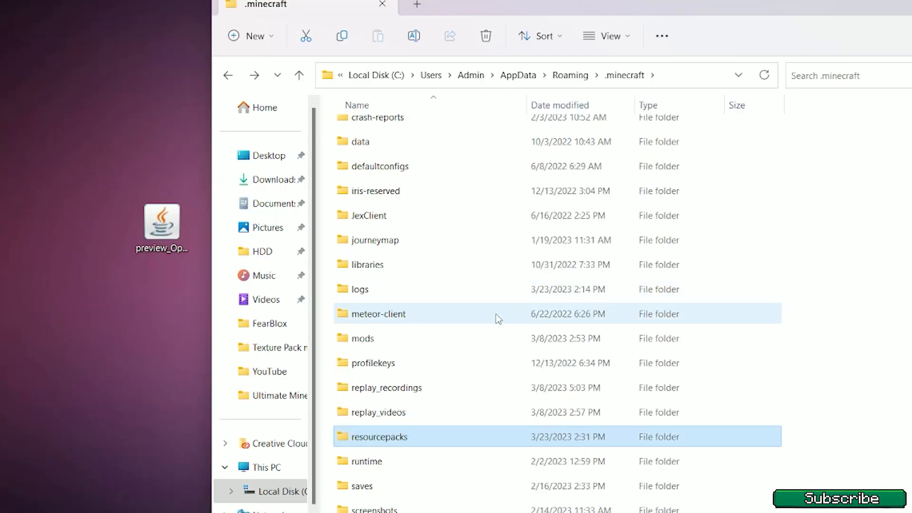
{"action": "scroll", "scroll_direction": "down", "scroll_amount": 3}
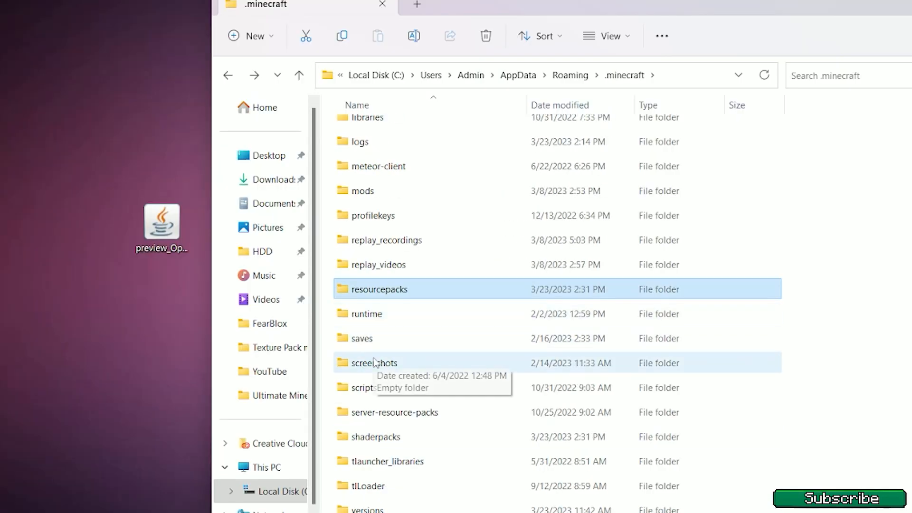
{"action": "scroll", "scroll_direction": "down", "scroll_amount": 3}
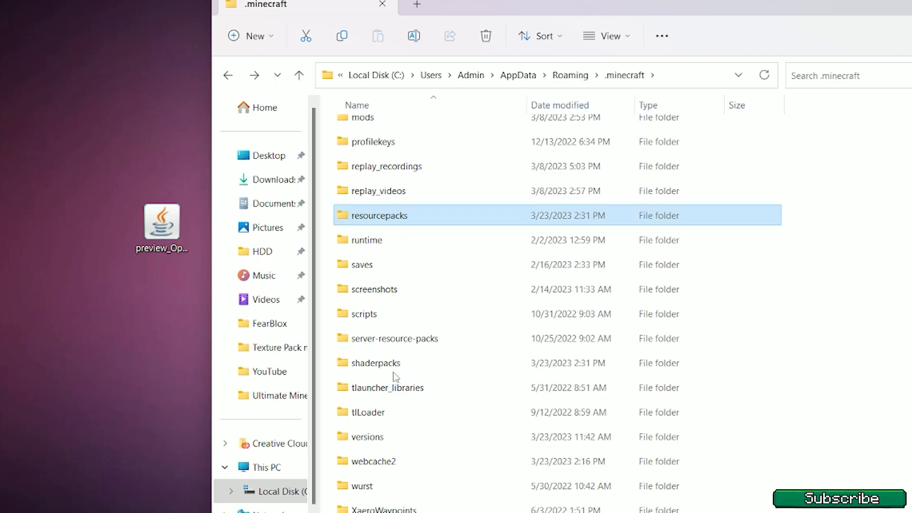
{"action": "scroll", "scroll_direction": "down", "scroll_amount": 3}
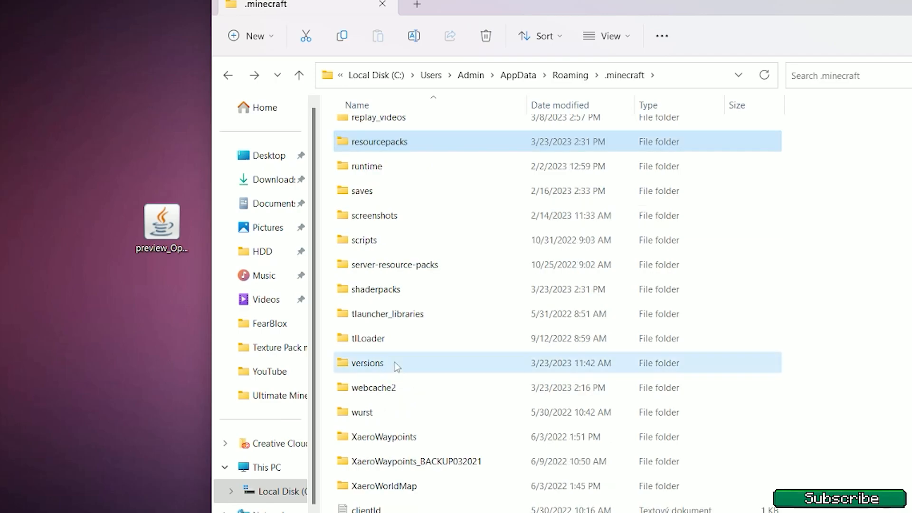
- Run the OptiFine HD Ultra I3 pre9 jar from versions, install it for 1.19.4, and close the window
{"action": "double_click", "coordinate": [367, 363]}
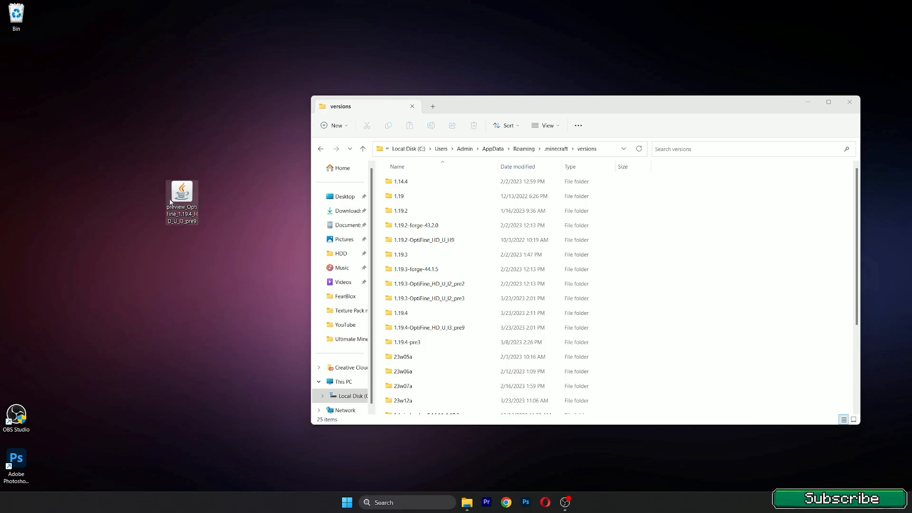
{"action": "double_click", "coordinate": [181, 188]}
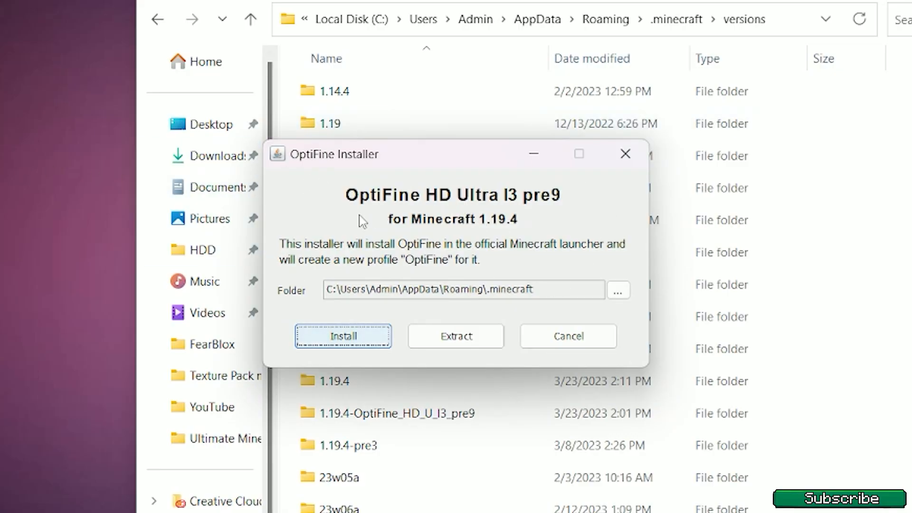
{"action": "mouse_move", "coordinate": [511, 210]}
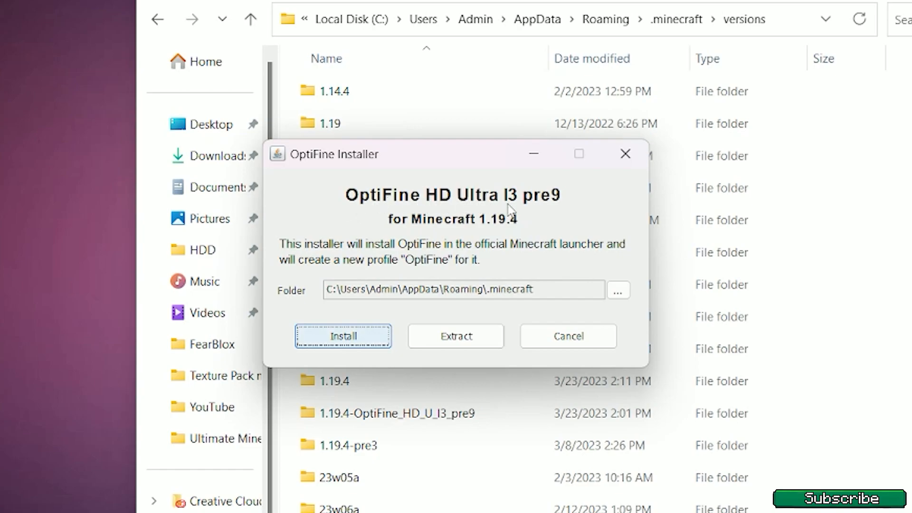
{"action": "mouse_move", "coordinate": [401, 302]}
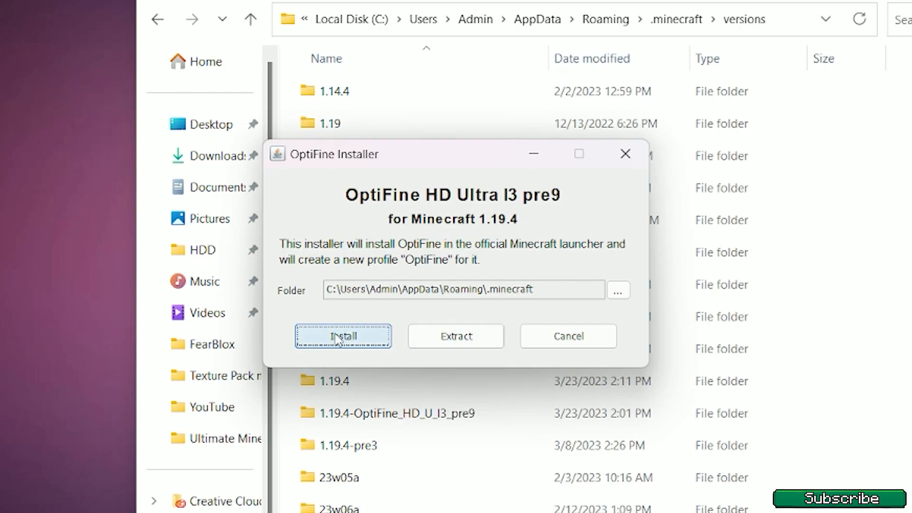
{"action": "left_click", "coordinate": [343, 336]}
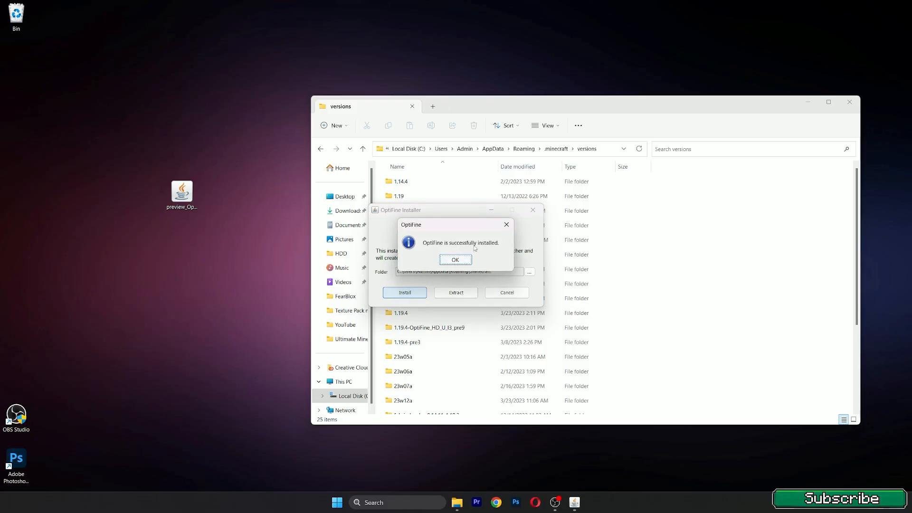
{"action": "left_click", "coordinate": [455, 259]}
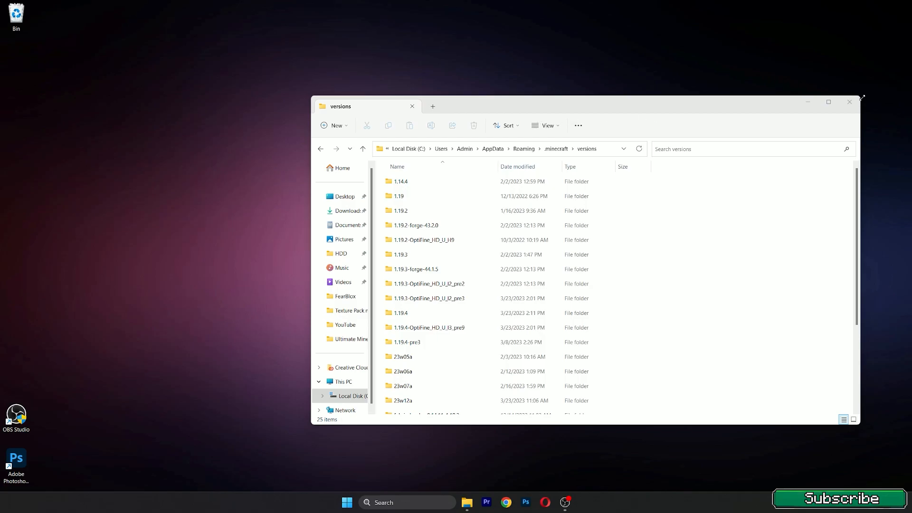
{"action": "left_click", "coordinate": [849, 101]}
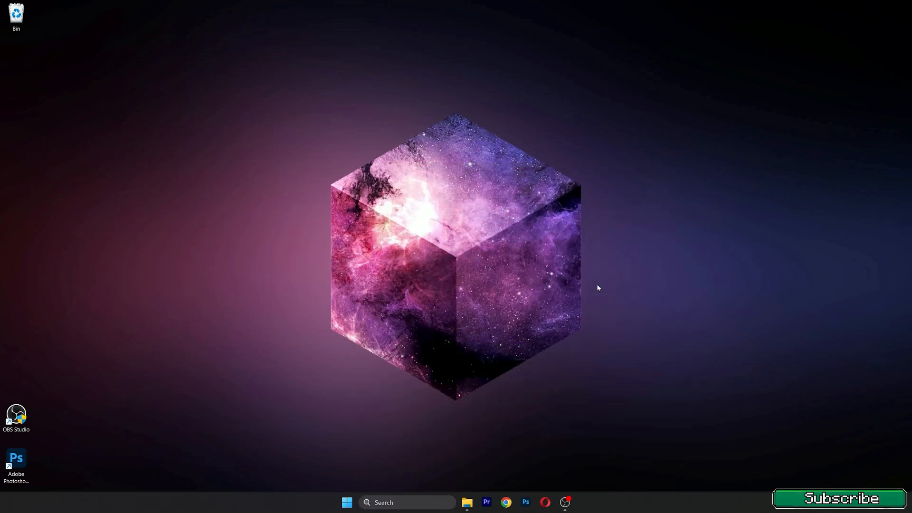
{"action": "mouse_move", "coordinate": [523, 292]}
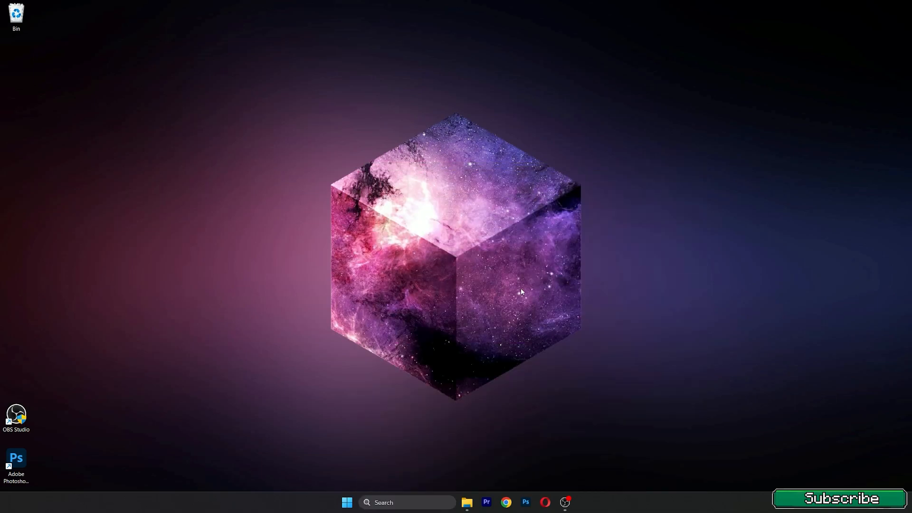
- Launch the Minecraft Launcher from the taskbar
{"action": "left_click", "coordinate": [568, 501]}
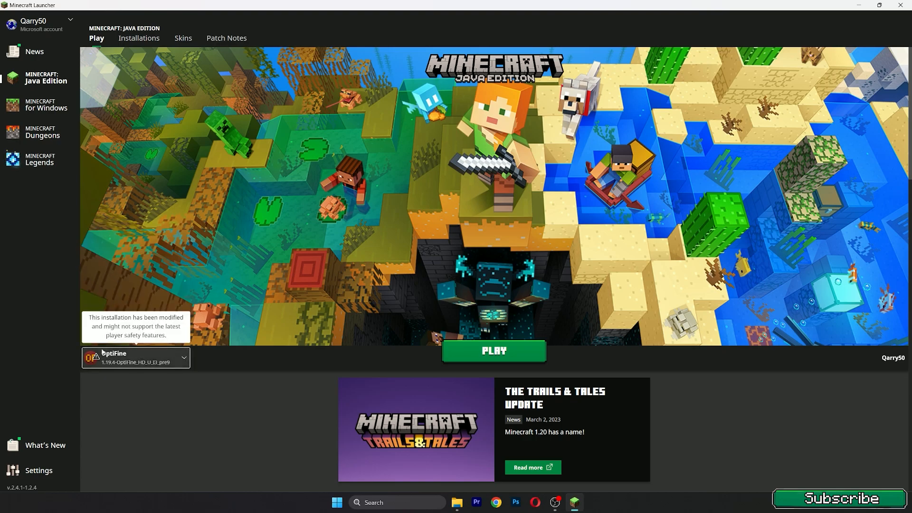
- Start Play on the OptiFine 1.19.4 pre9 installation
{"action": "left_click", "coordinate": [494, 352]}
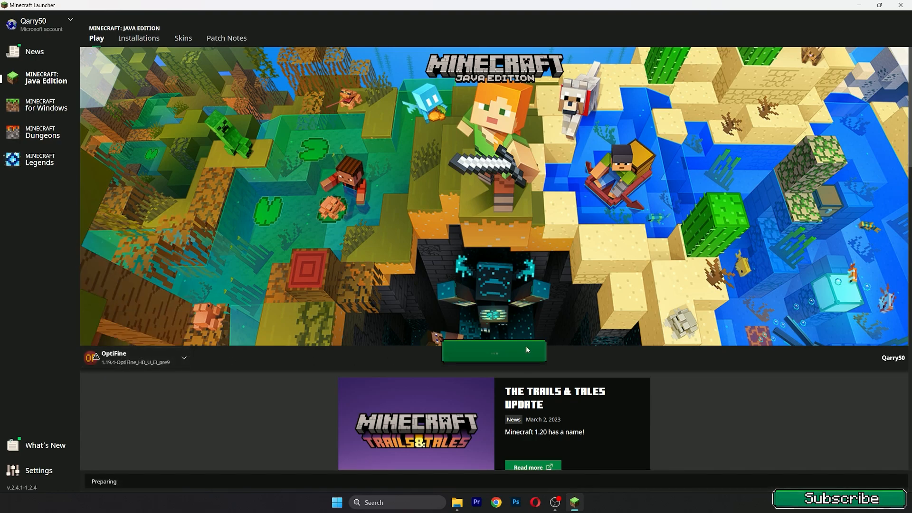
- Confirm Play so Minecraft 1.19.4 with OptiFine loads to the title screen
{"action": "left_click", "coordinate": [494, 352]}
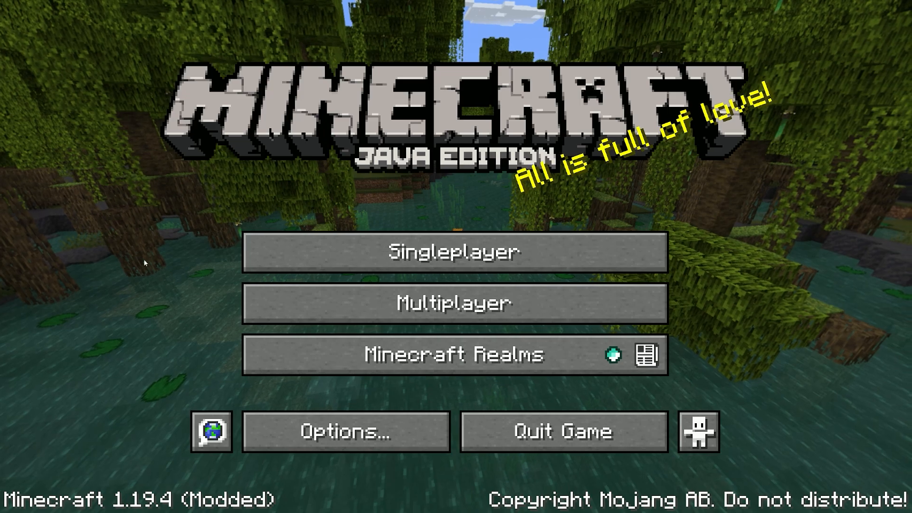
{"action": "mouse_move", "coordinate": [363, 248]}
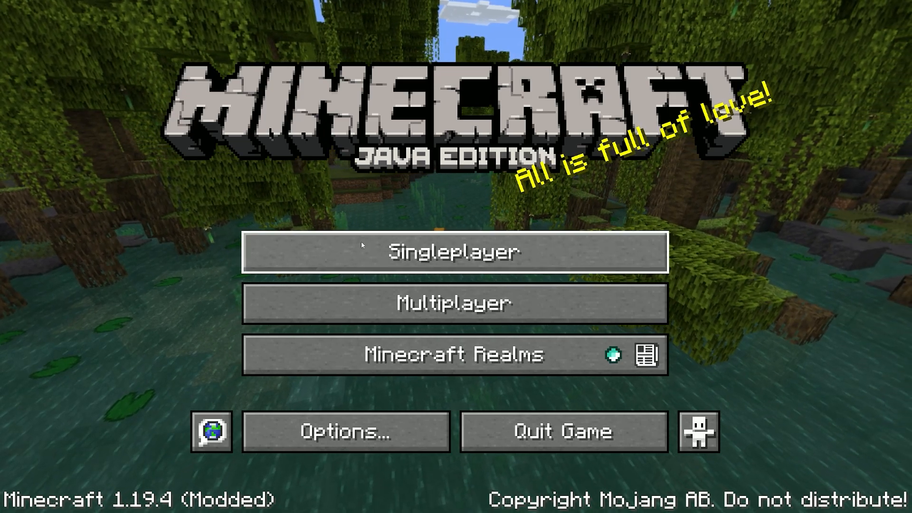
- Enter Singleplayer and load the village world
{"action": "left_click", "coordinate": [454, 251]}
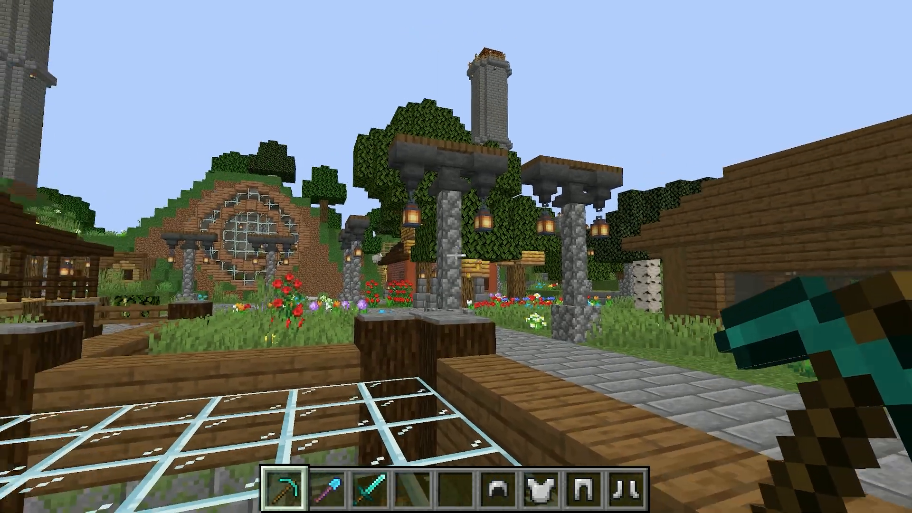
- In Video Settings, set Graphics to Fancy with smooth lighting and a 17-chunk render distance
{"action": "key", "text": "Escape"}
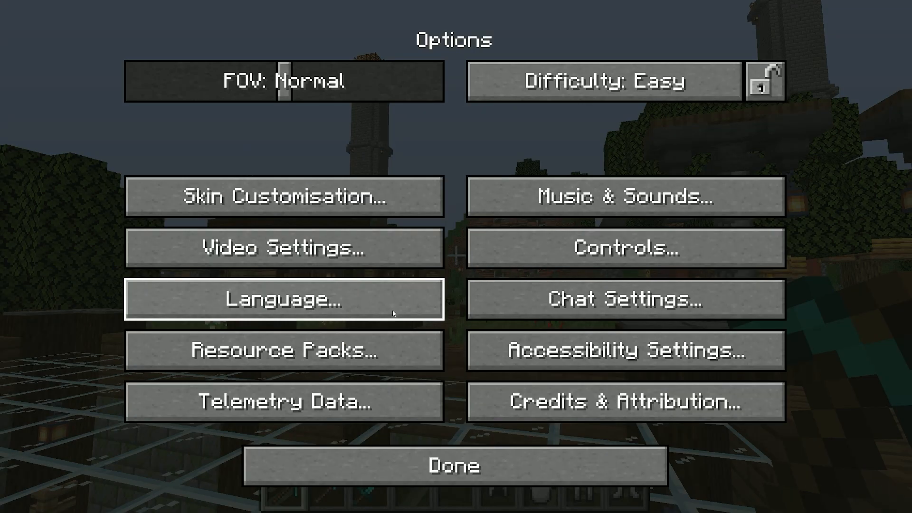
{"action": "left_click", "coordinate": [283, 247]}
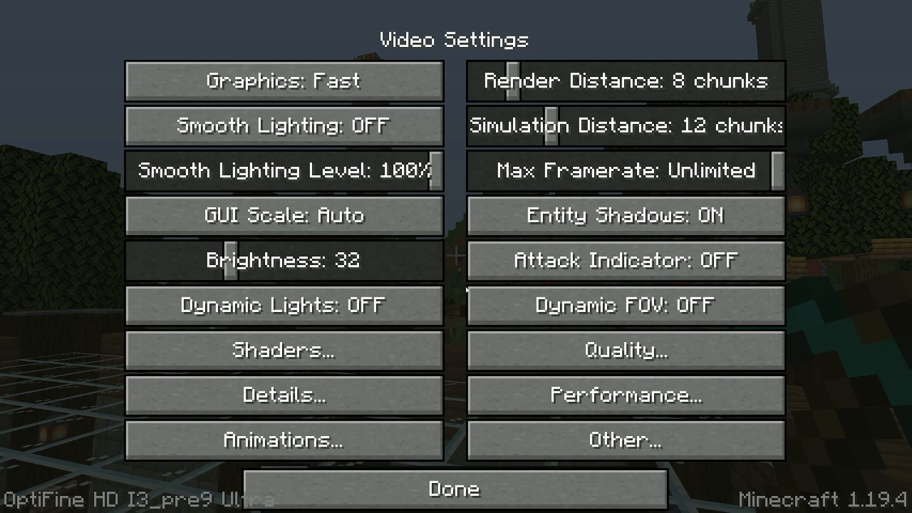
{"action": "left_click", "coordinate": [283, 81]}
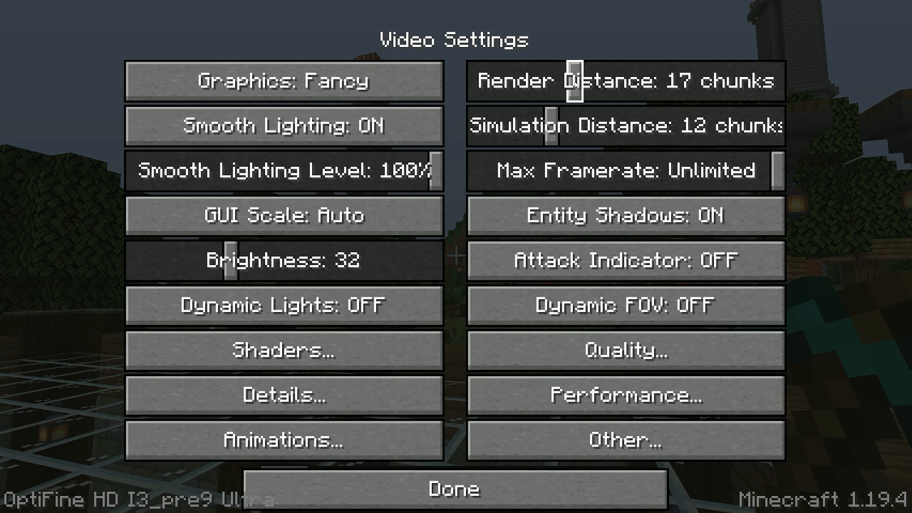
{"action": "left_click_drag", "start_coordinate": [547, 125], "coordinate": [573, 126]}
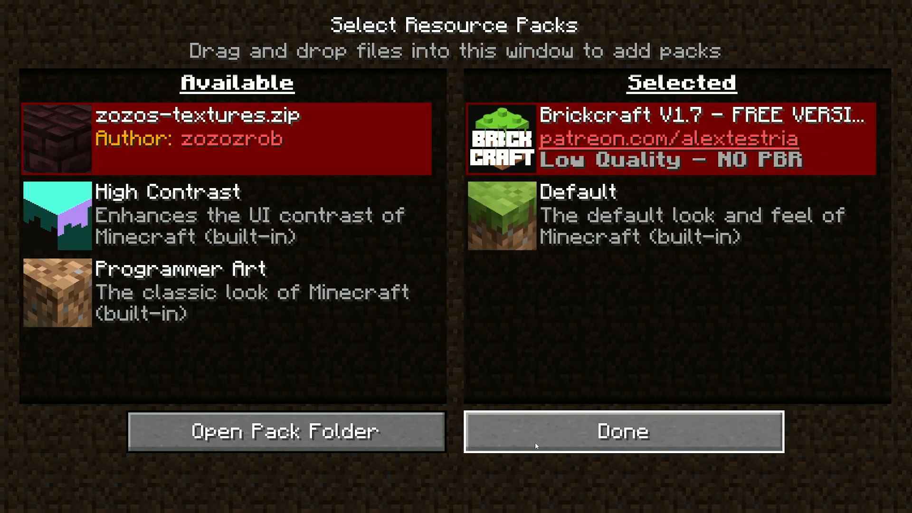
- Apply the Brickcraft resource pack with Done and return to Video Settings
{"action": "left_click", "coordinate": [622, 436]}
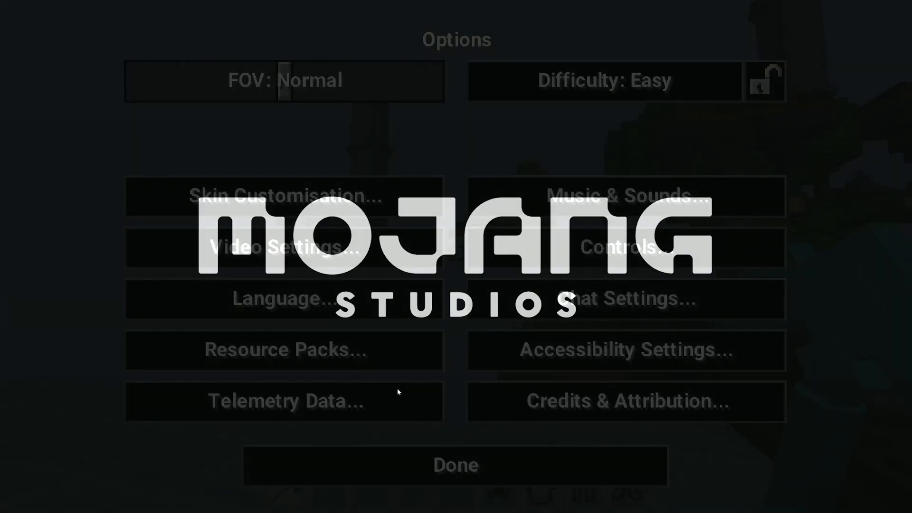
{"action": "left_click", "coordinate": [284, 248]}
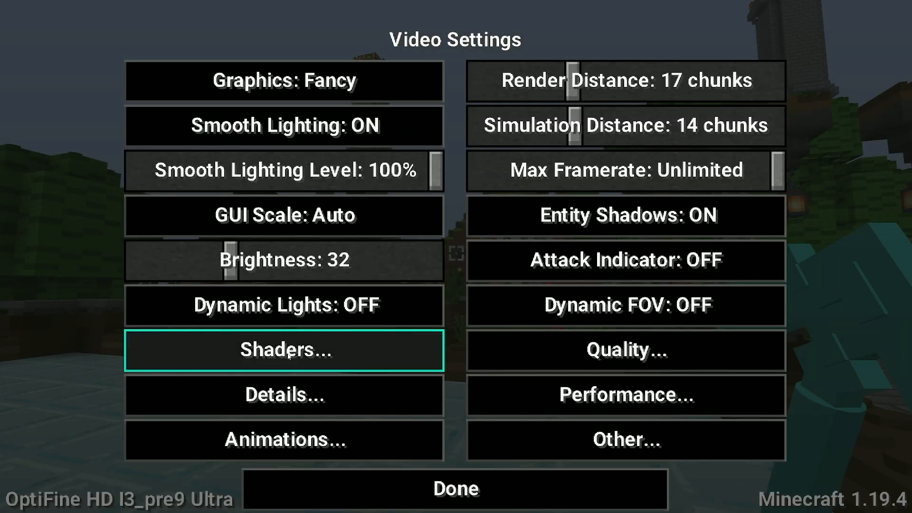
- Select BSL_v8.2.02.zip as the shader pack and bring up its Shader Options
{"action": "left_click", "coordinate": [282, 350]}
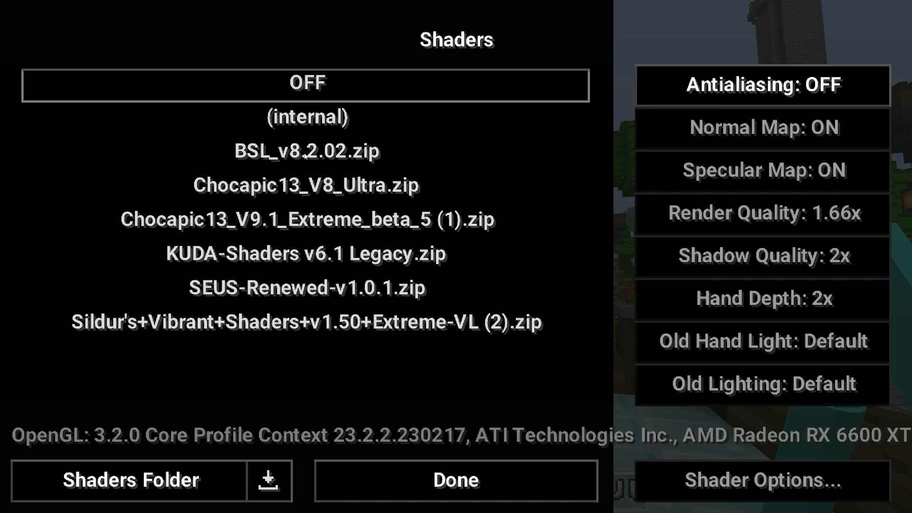
{"action": "left_click", "coordinate": [306, 151]}
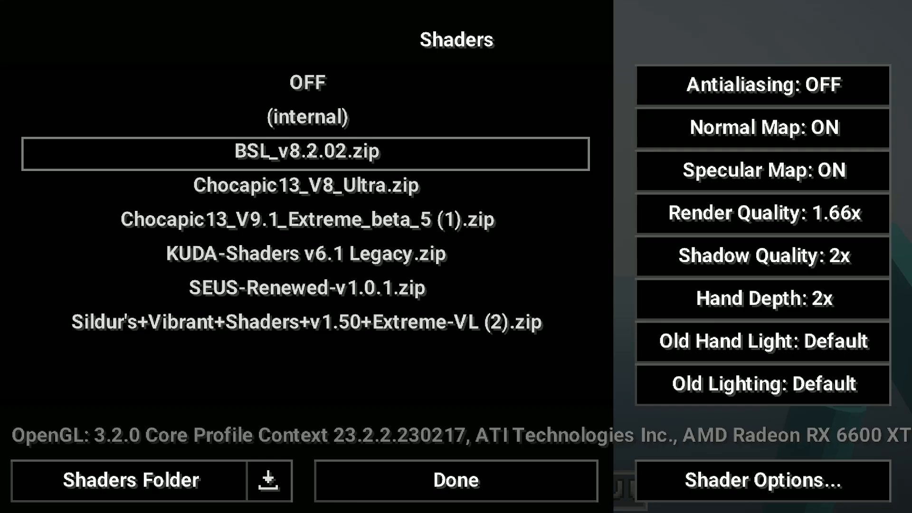
{"action": "left_click", "coordinate": [764, 483]}
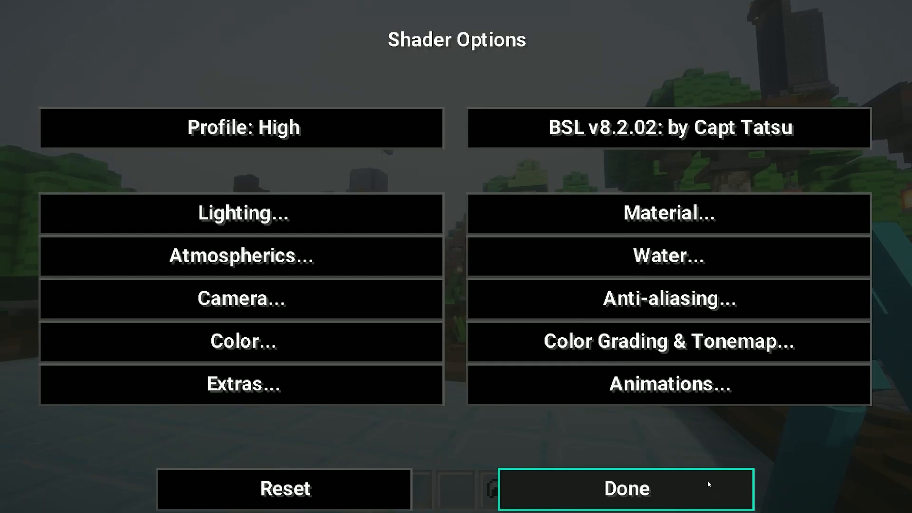
- Turn on Advanced (labPBR) Materials in BSL's Material settings
{"action": "left_click", "coordinate": [241, 128]}
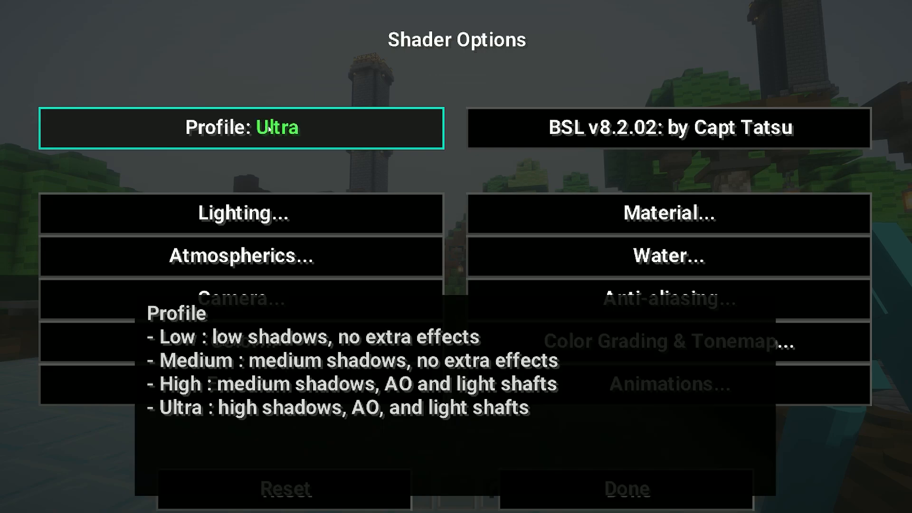
{"action": "mouse_move", "coordinate": [282, 145]}
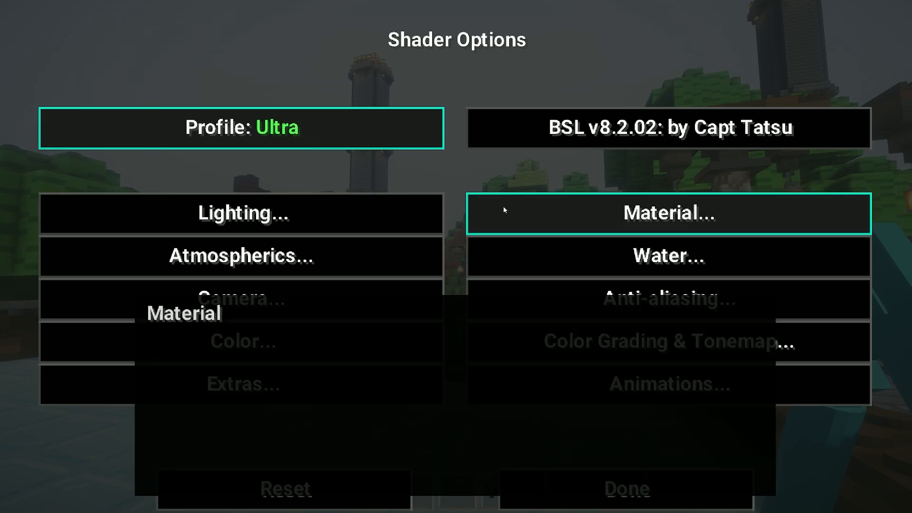
{"action": "left_click", "coordinate": [669, 214]}
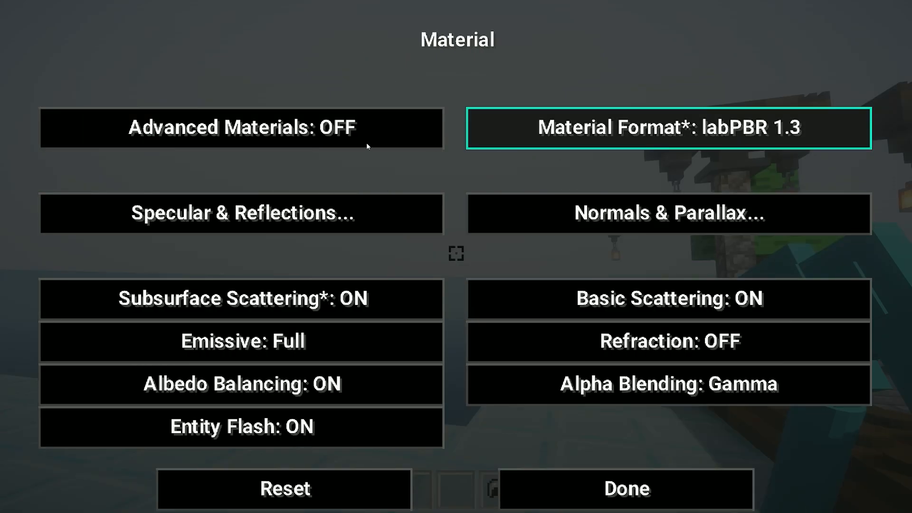
{"action": "left_click", "coordinate": [241, 128]}
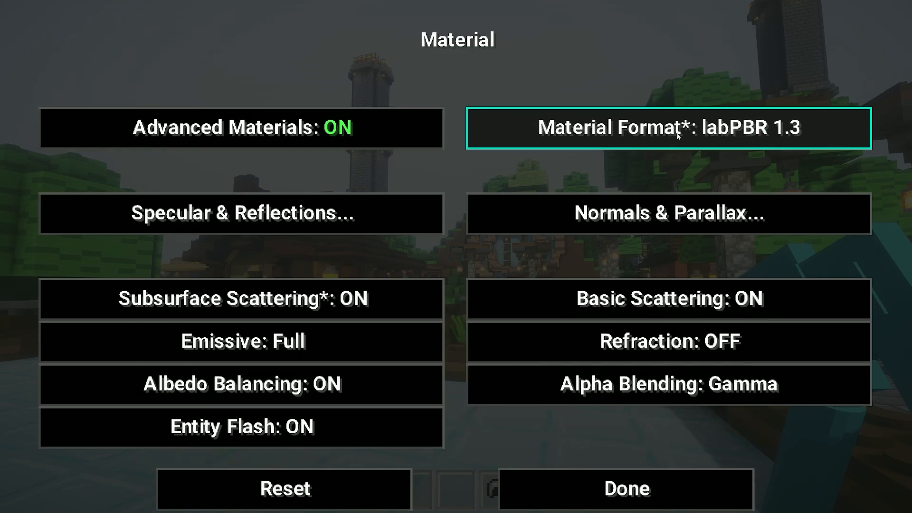
{"action": "mouse_move", "coordinate": [588, 499]}
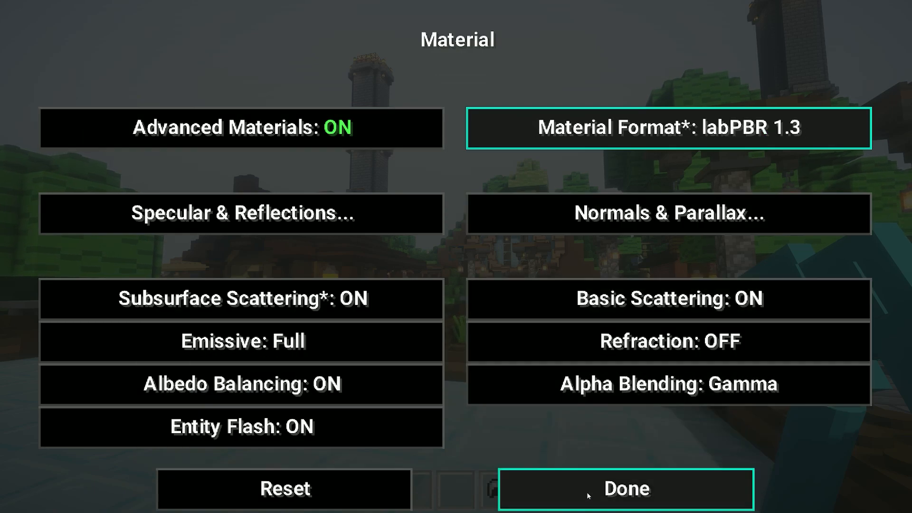
{"action": "left_click", "coordinate": [625, 489]}
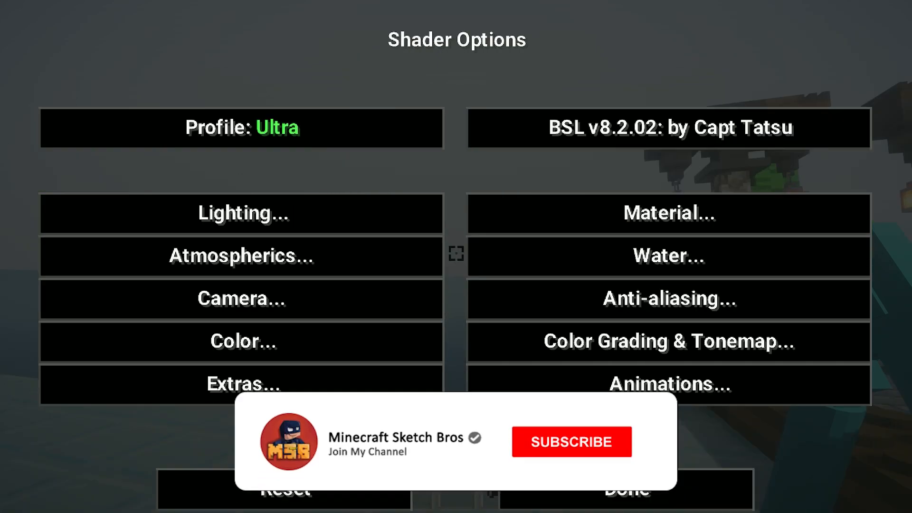
- Set the BSL shader Profile to High and leave the shader options
{"action": "left_click", "coordinate": [572, 442]}
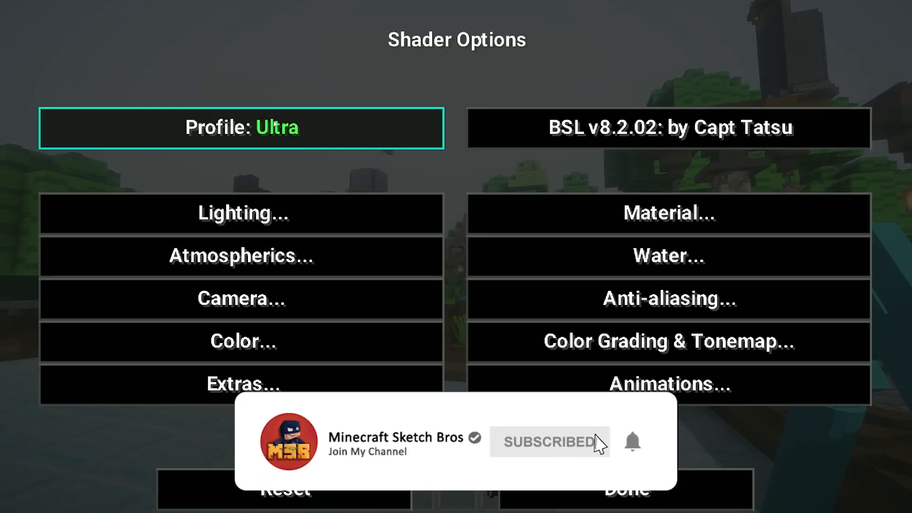
{"action": "left_click", "coordinate": [241, 128]}
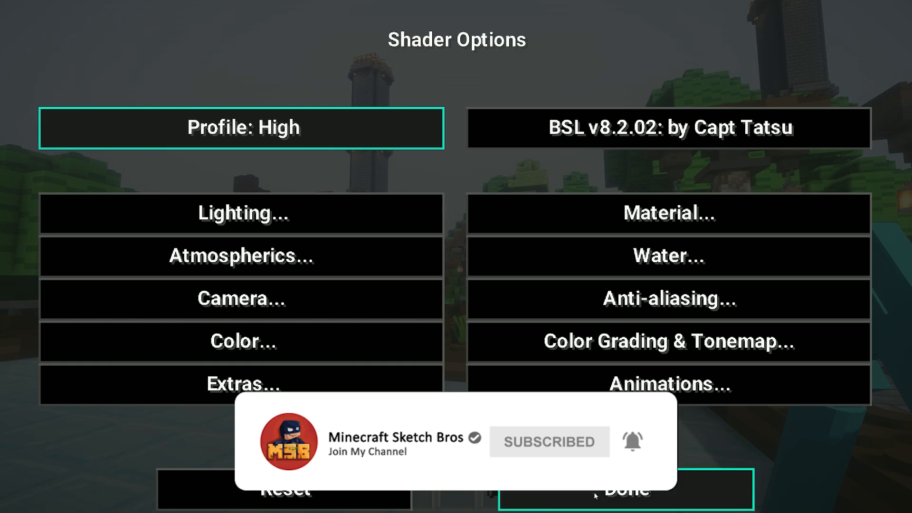
{"action": "left_click", "coordinate": [627, 500]}
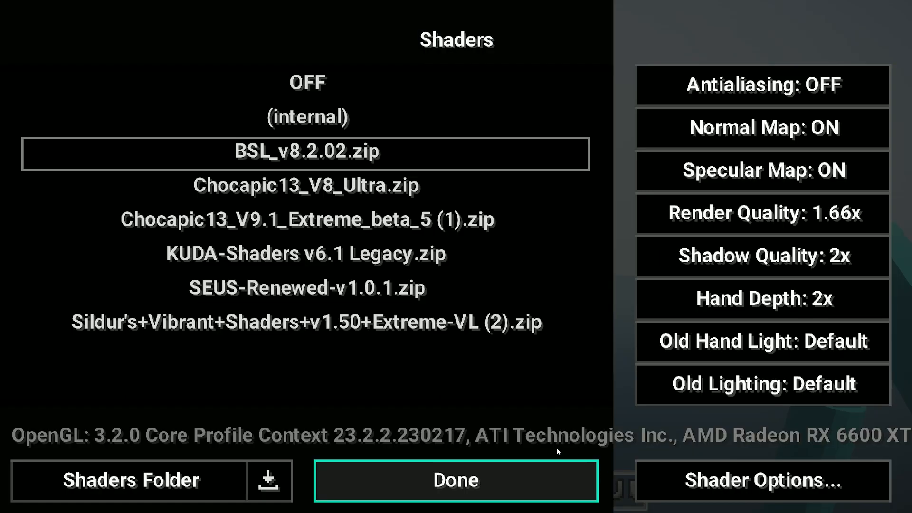
- Resume the village world, now rendered with BSL shaders and Brickcraft textures
{"action": "left_click", "coordinate": [455, 481]}
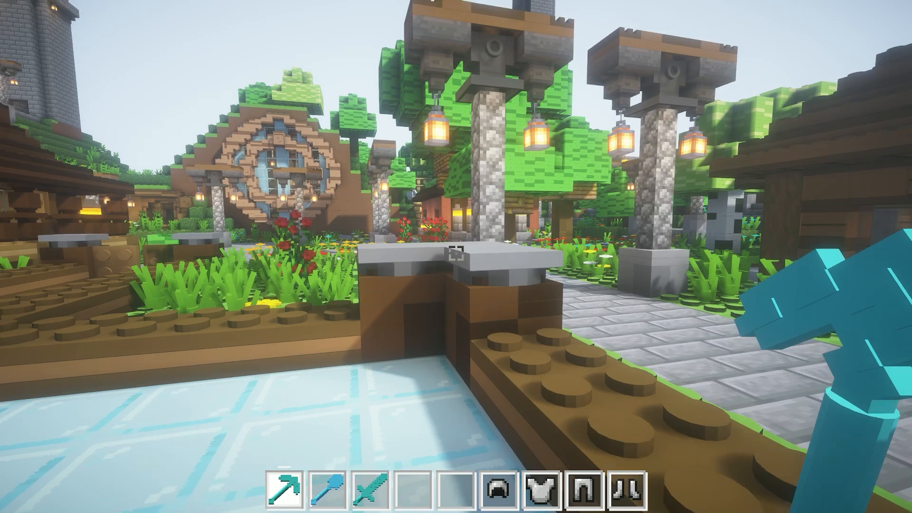
{"action": "mouse_move", "coordinate": [456, 255]}
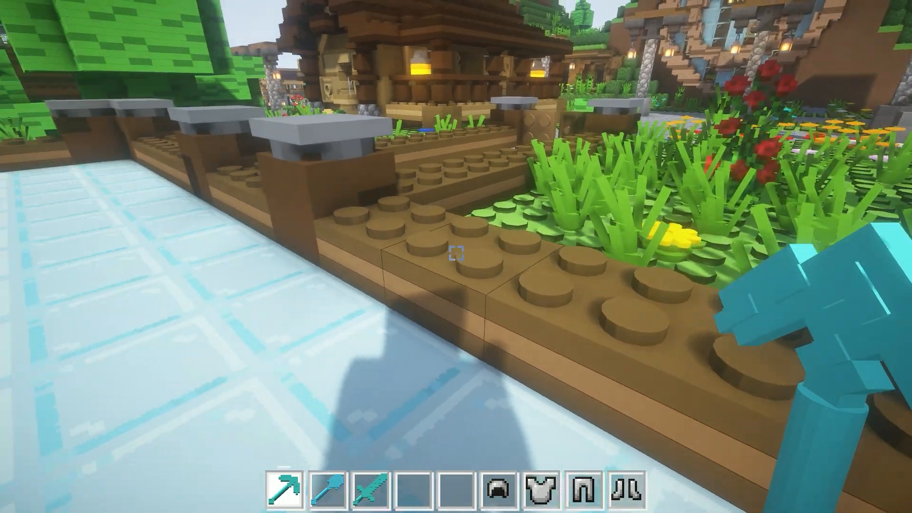
{"action": "mouse_move", "coordinate": [456, 255]}
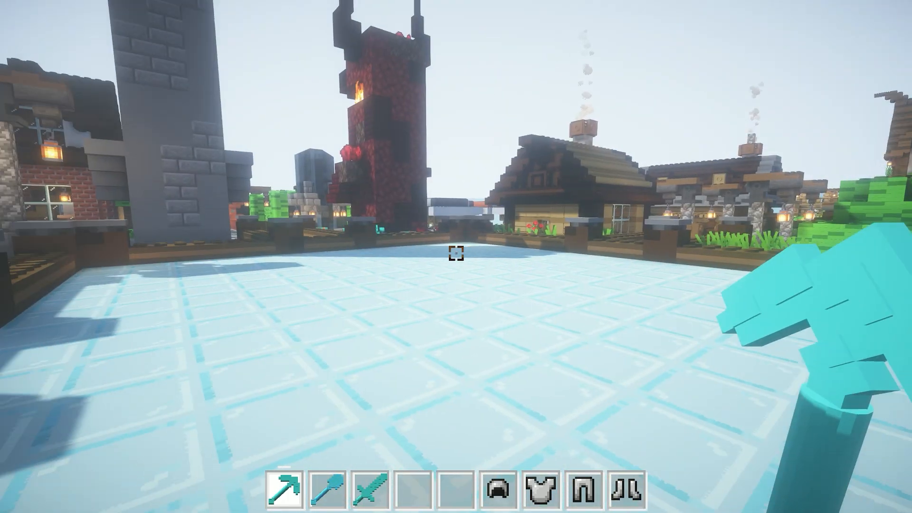
{"action": "mouse_move", "coordinate": [456, 257]}
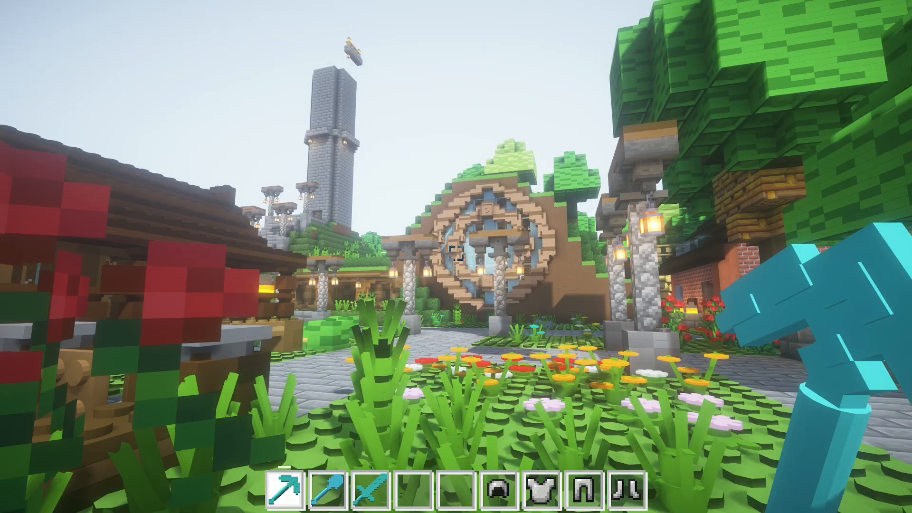
{"action": "mouse_move", "coordinate": [456, 256]}
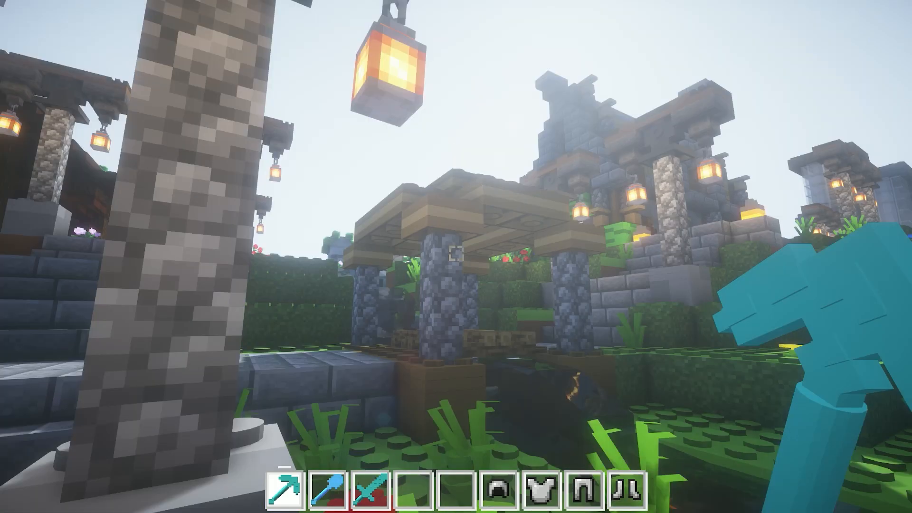
{"action": "mouse_move", "coordinate": [456, 256]}
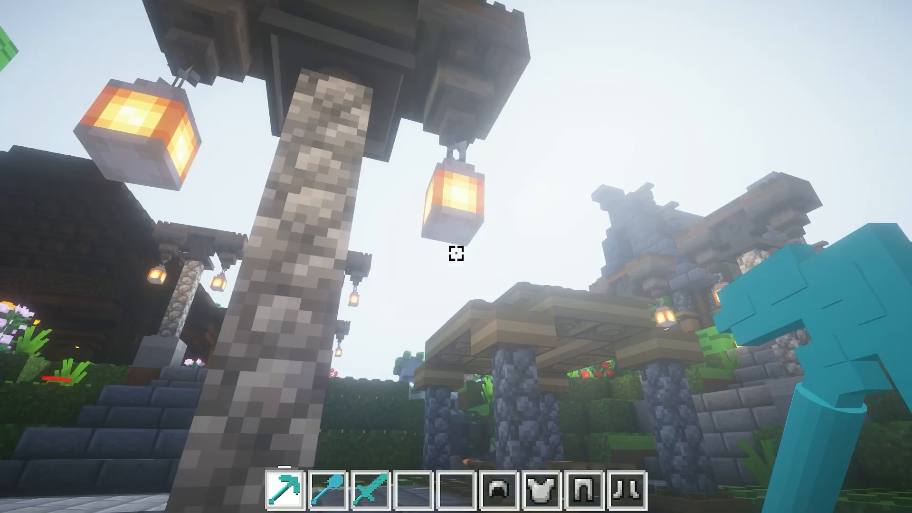